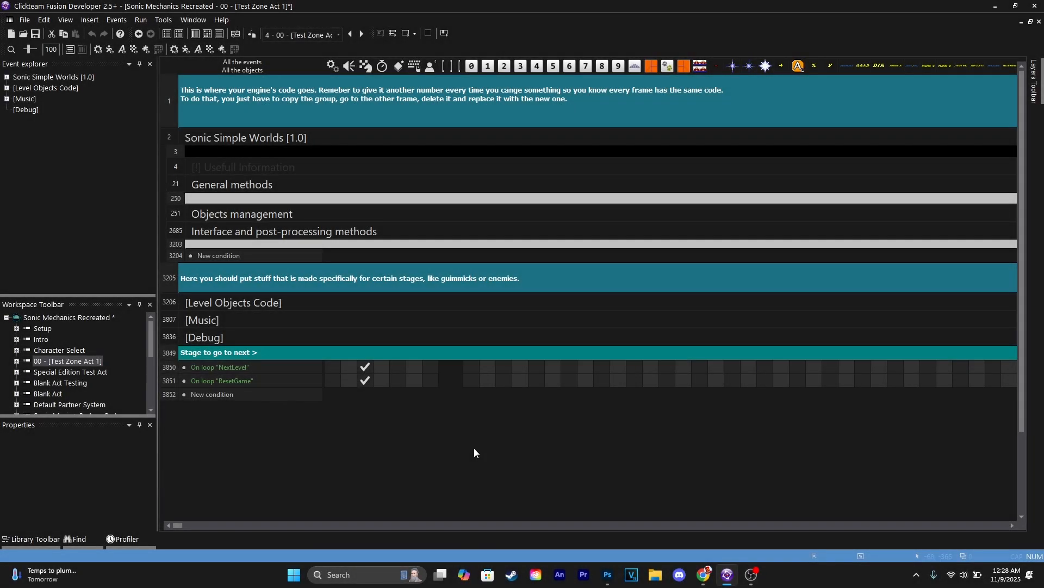
# Step: Select the Sonic Simple Worlds engine group, expand Objects management, and scroll to Player Control actions
pyautogui.click(175, 184)
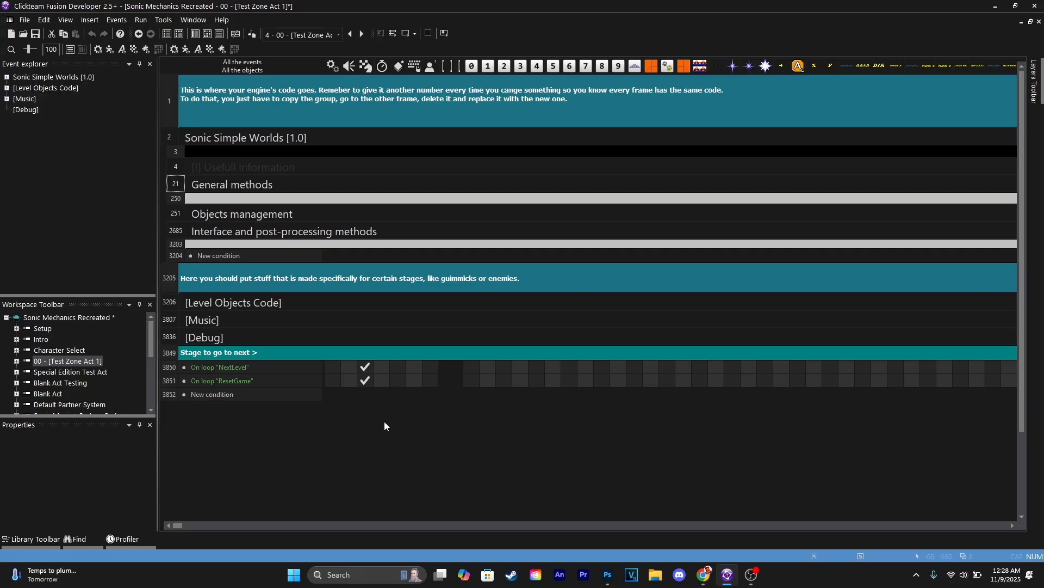
pyautogui.moveTo(375, 413)
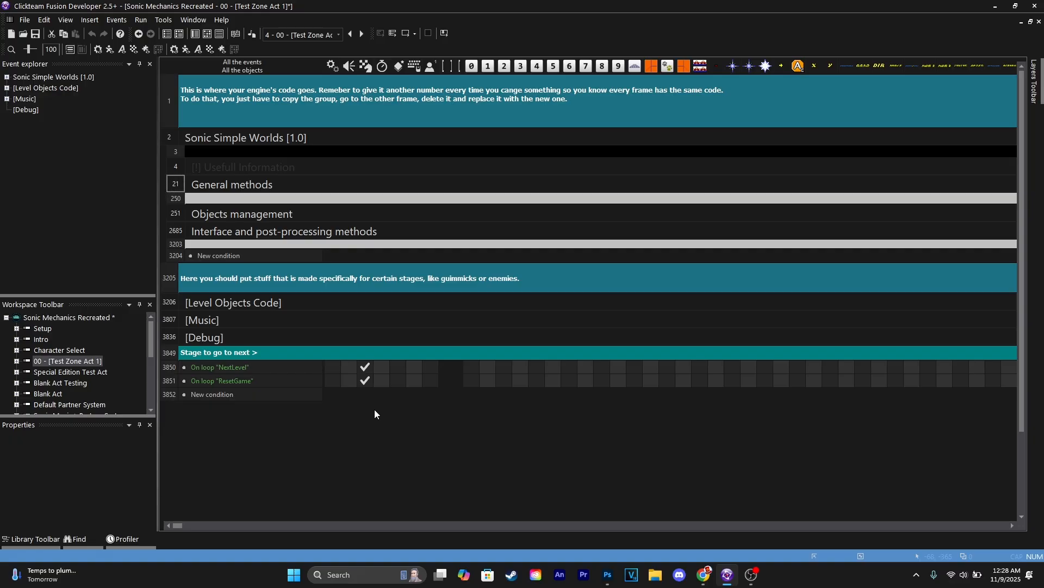
pyautogui.moveTo(219, 413)
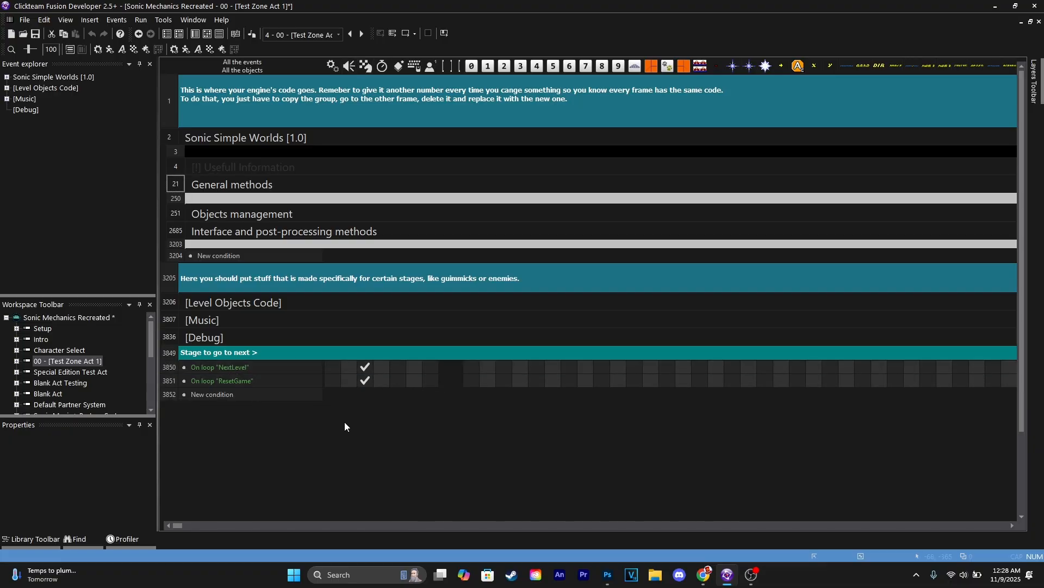
pyautogui.click(244, 137)
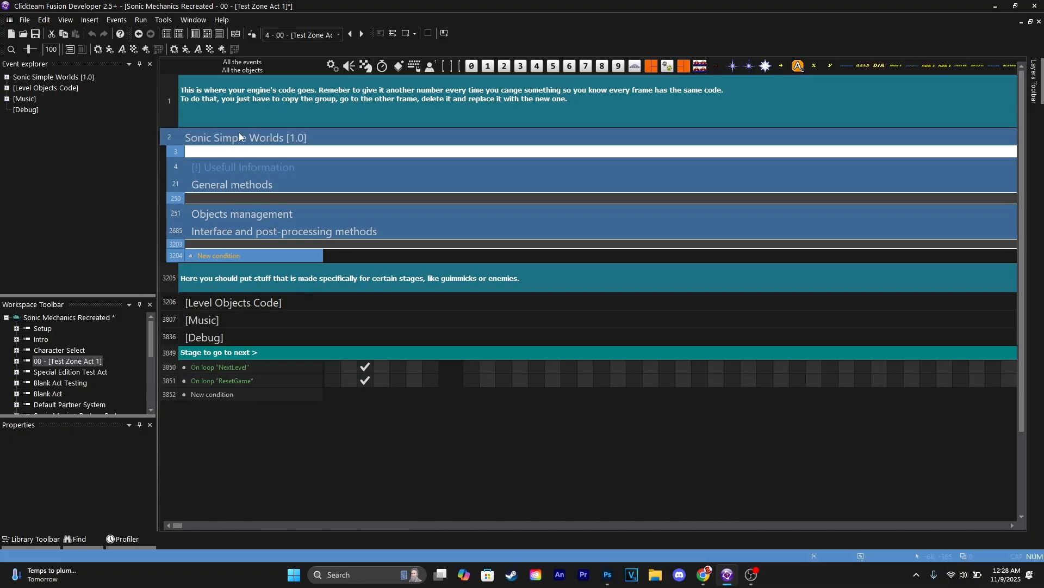
pyautogui.doubleClick(241, 213)
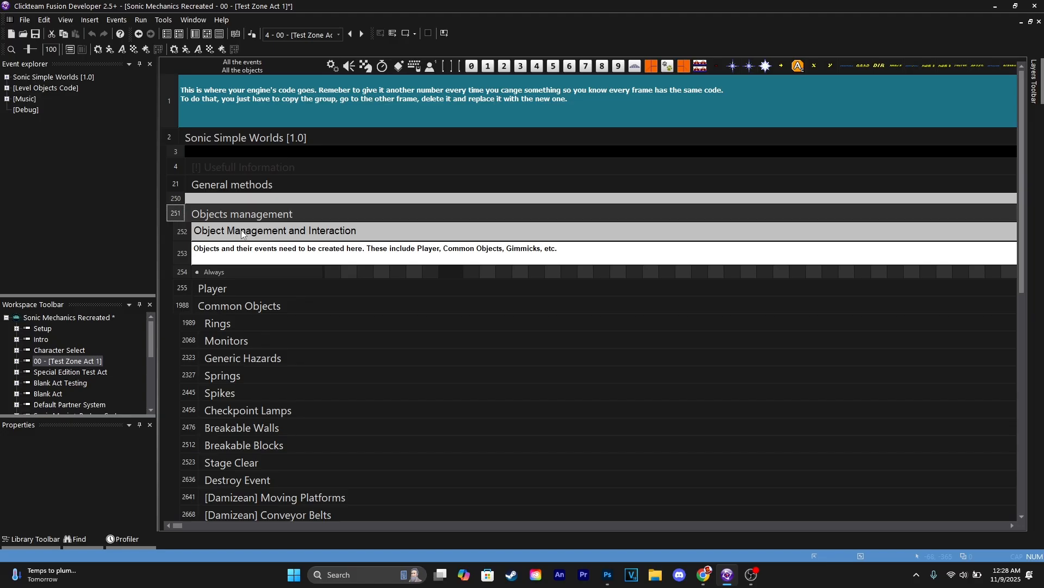
pyautogui.scroll(-3)
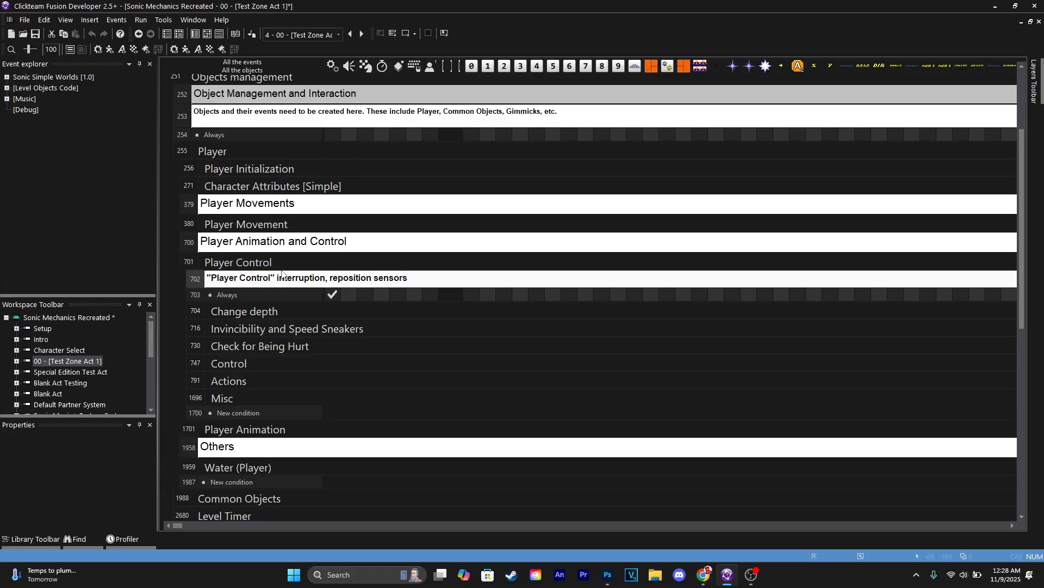
pyautogui.scroll(-3)
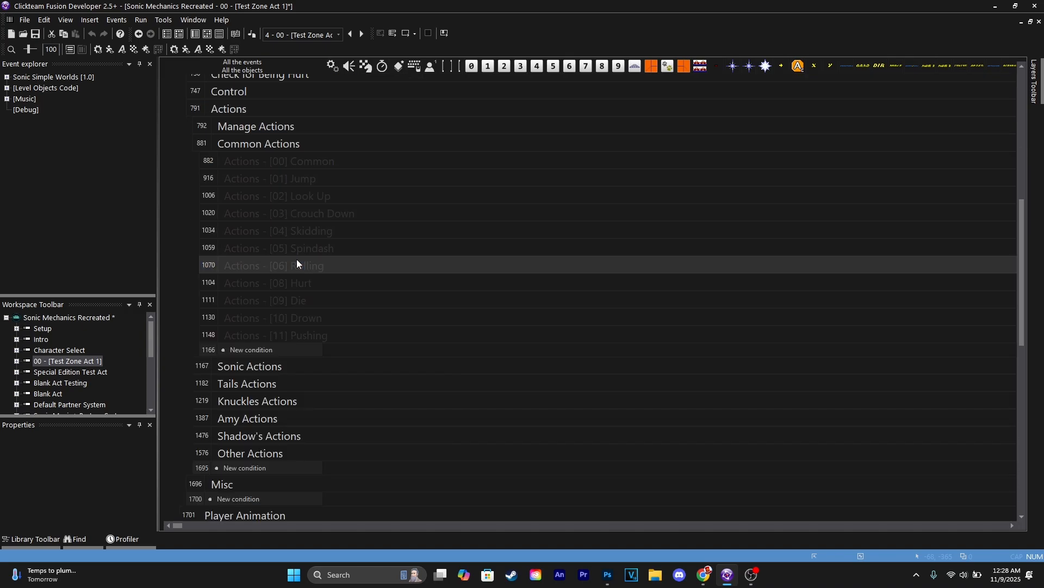
# Step: Expand the Actions - [00] Common group to show the jump-on-floor events
pyautogui.click(278, 160)
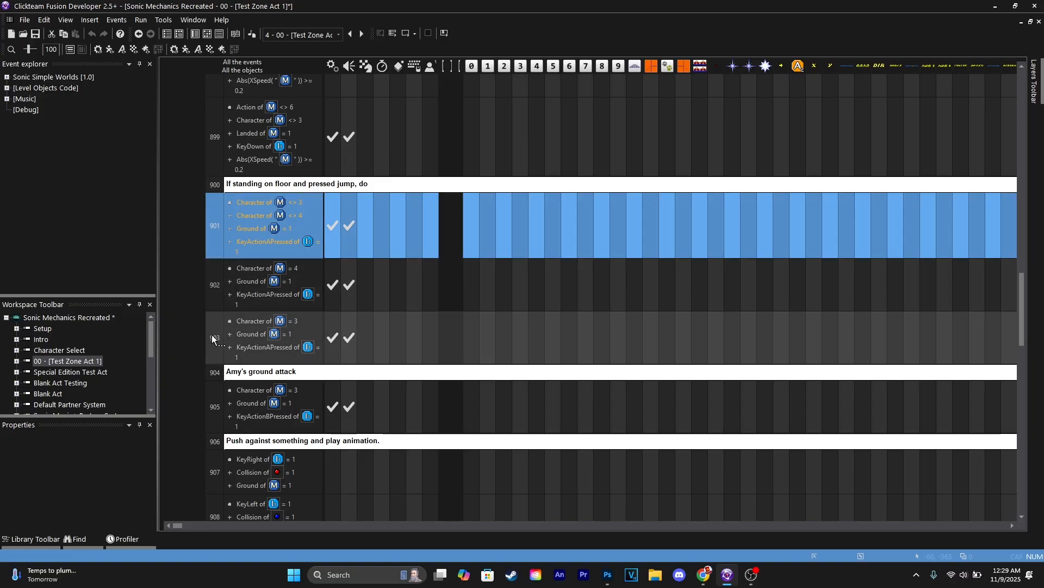
# Step: De-activate the selected standing-jump events 901–903 via the context menu
pyautogui.rightClick(213, 338)
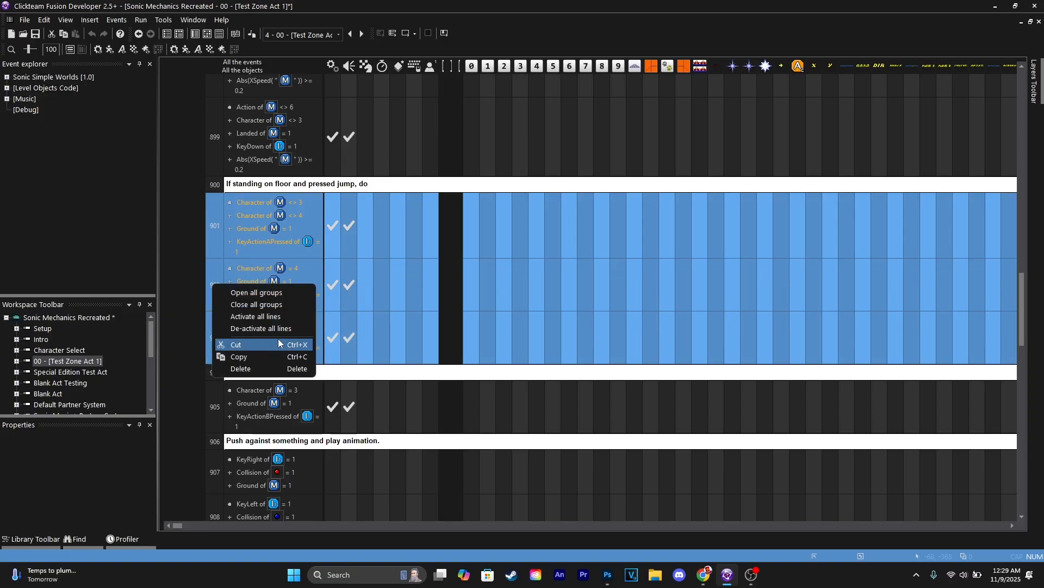
pyautogui.click(235, 344)
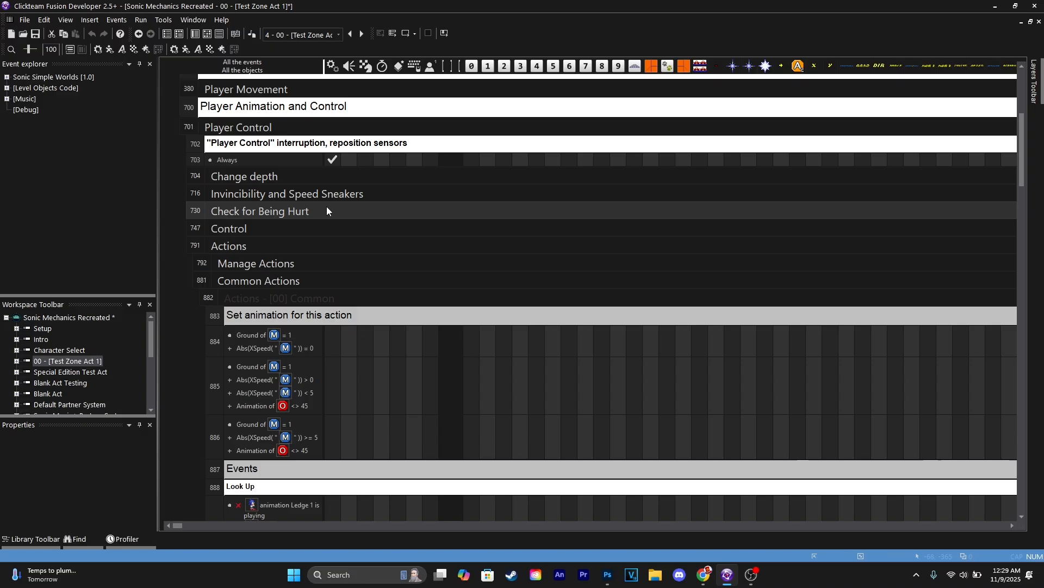
# Step: Scroll down to the Actions - [06] Rolling group's jump-out-of-roll A Button event
pyautogui.scroll(-3)
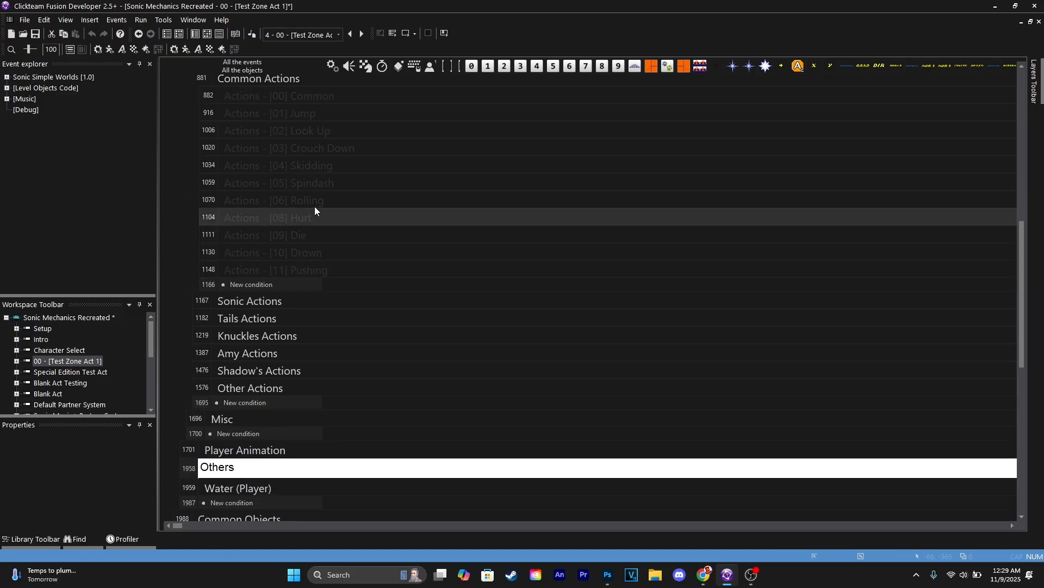
pyautogui.scroll(-3)
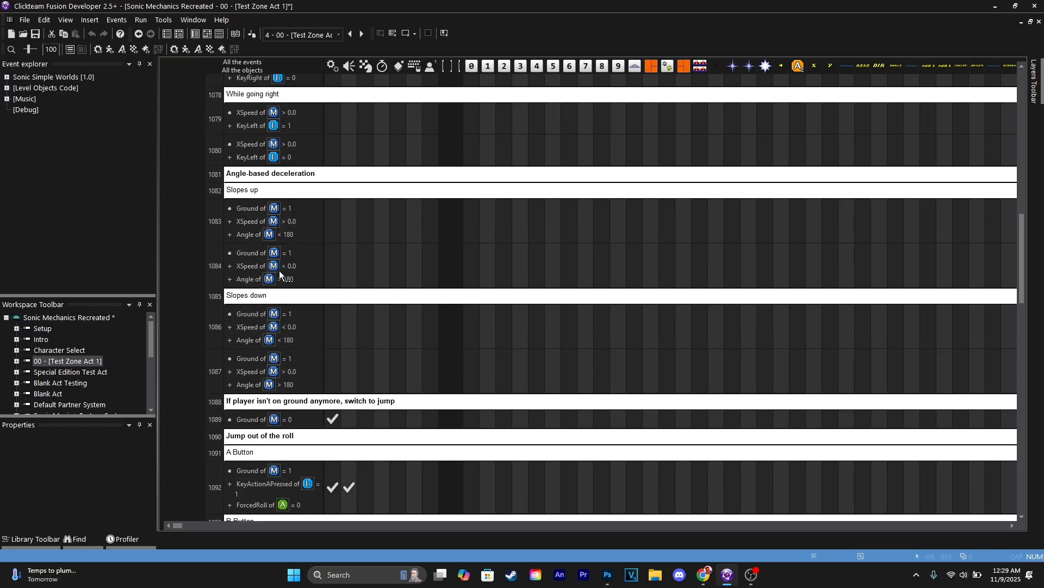
pyautogui.scroll(-3)
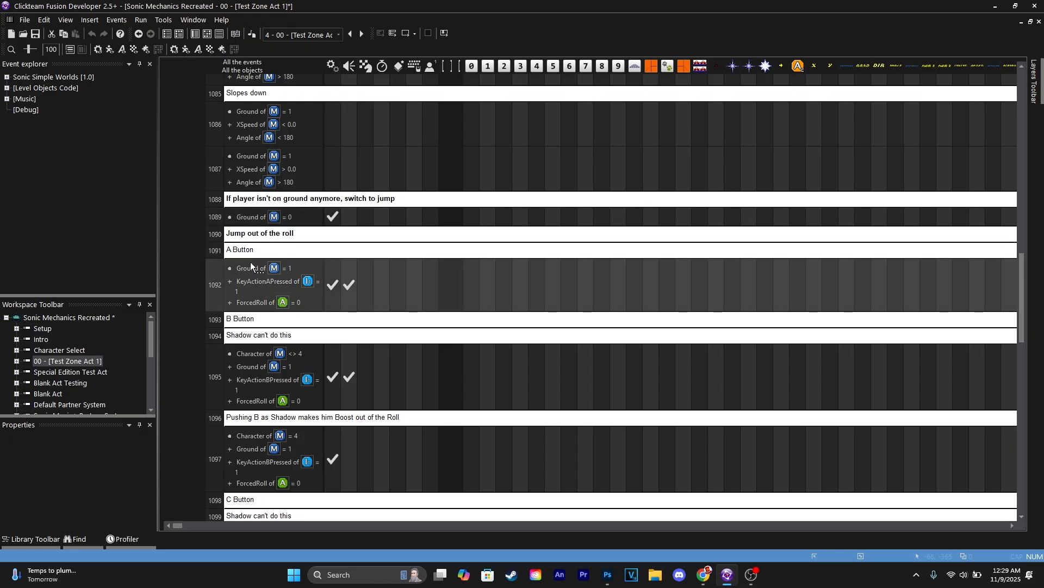
pyautogui.scroll(-3)
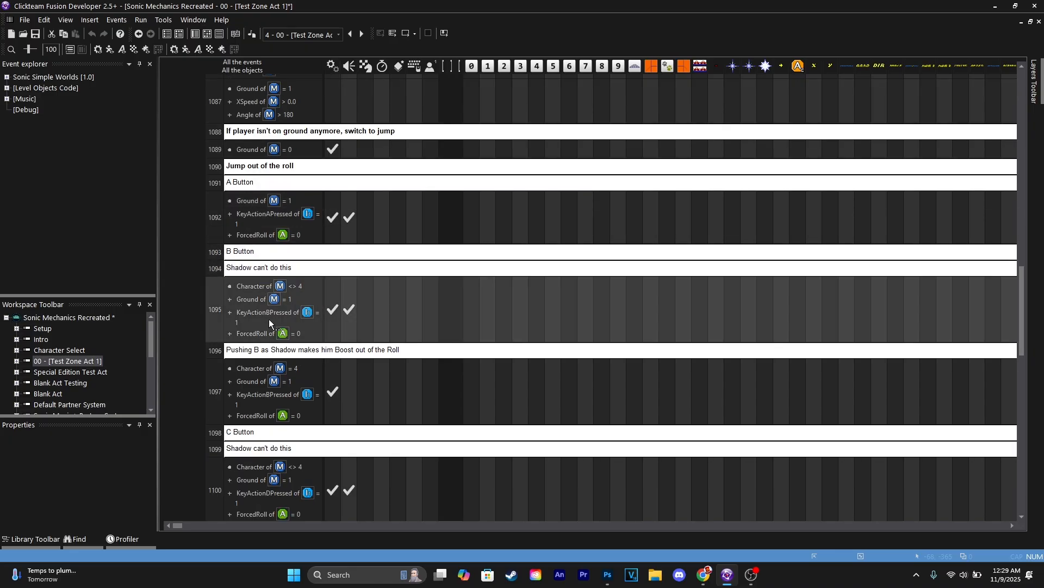
pyautogui.scroll(-3)
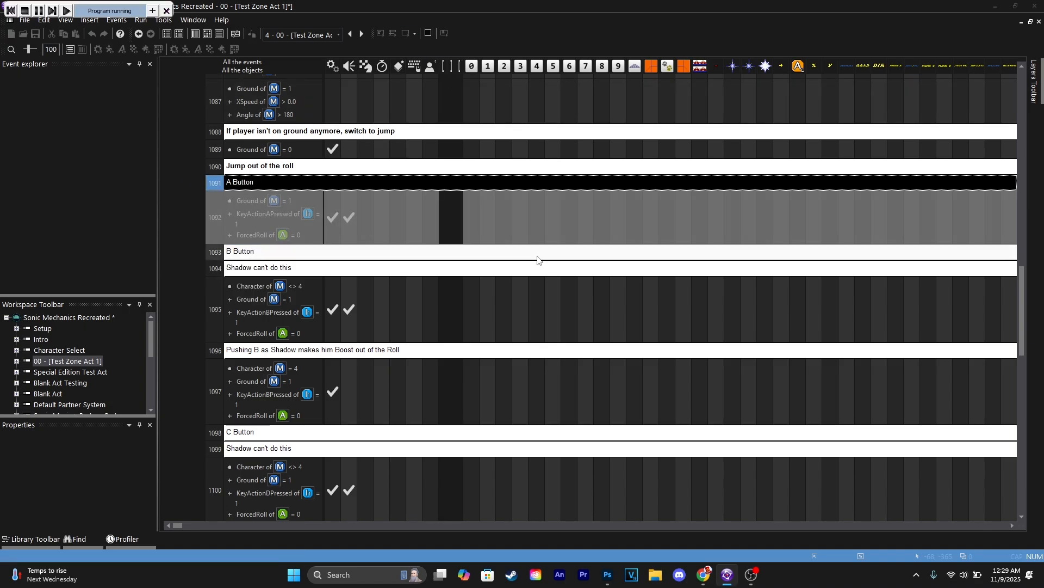
# Step: Test jumping in the Sonic Mechanics Recreated window, then close the game window
pyautogui.click(65, 10)
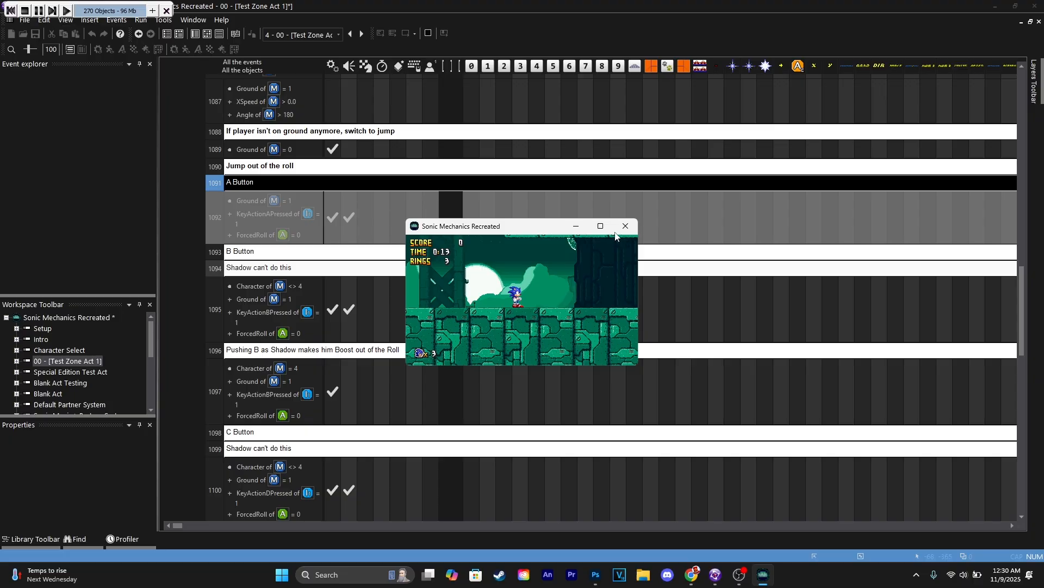
pyautogui.click(624, 226)
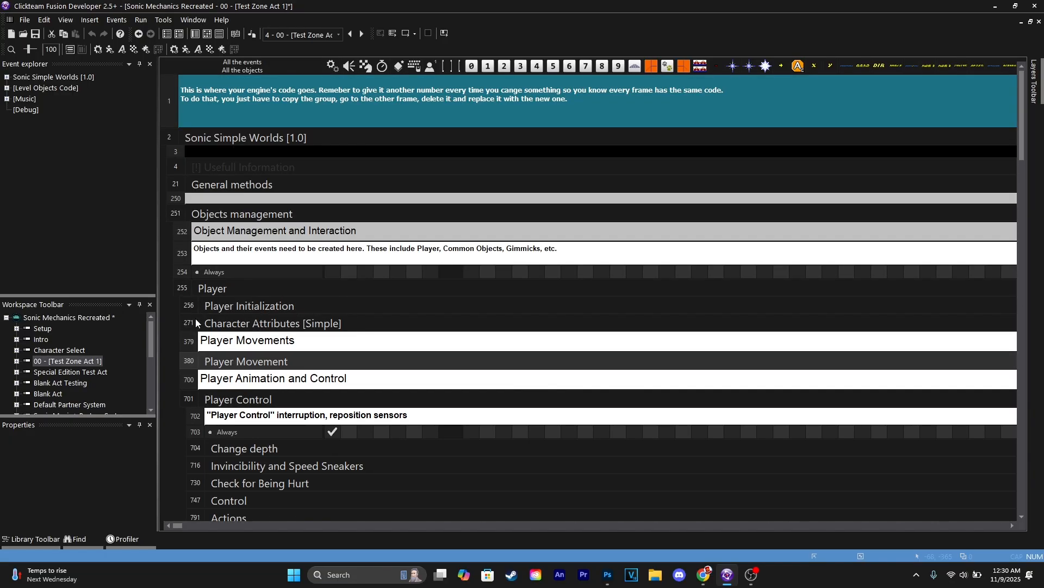
pyautogui.scroll(-3)
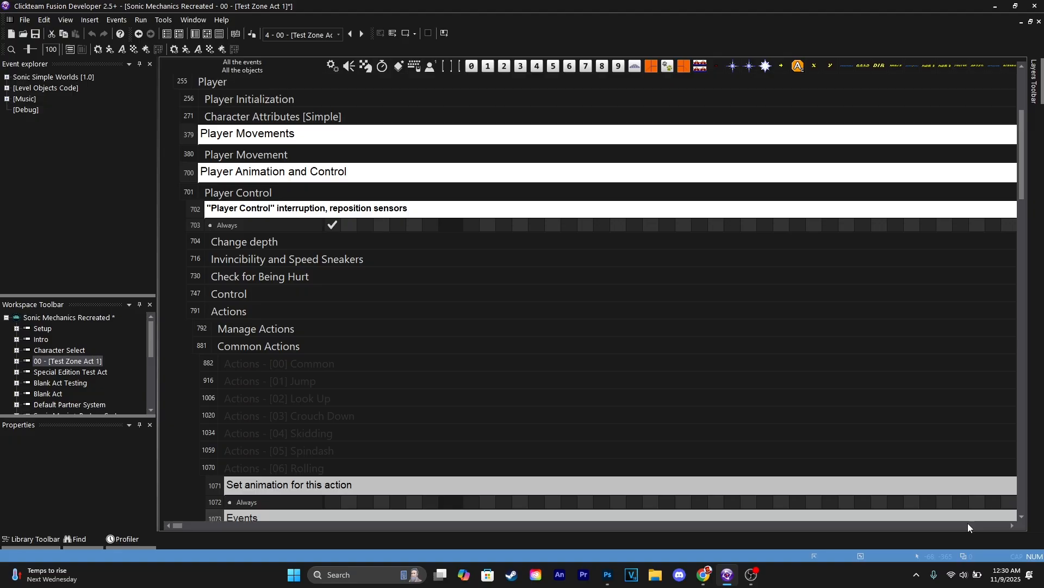
pyautogui.moveTo(825, 510)
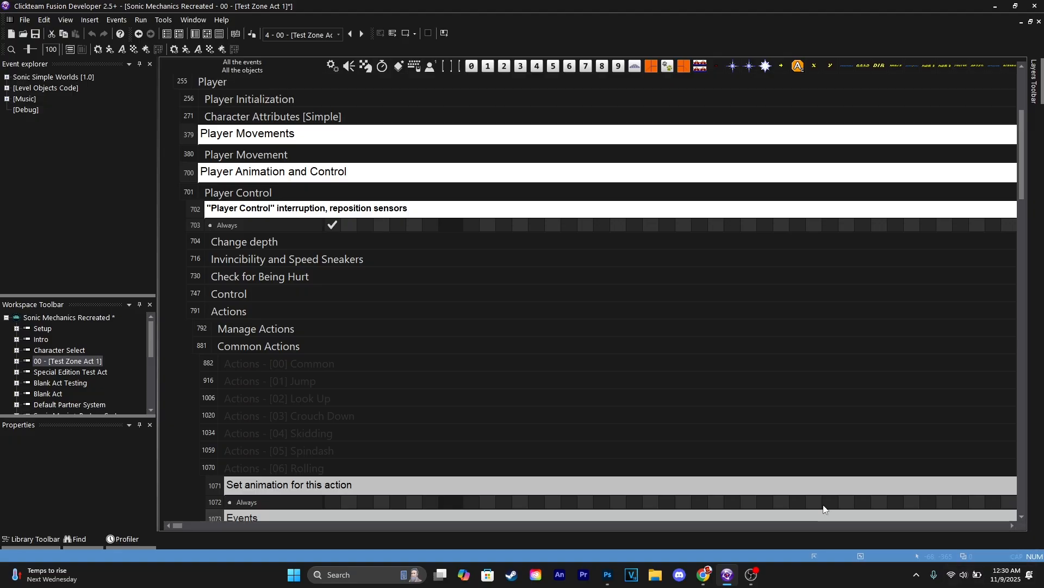
pyautogui.moveTo(578, 293)
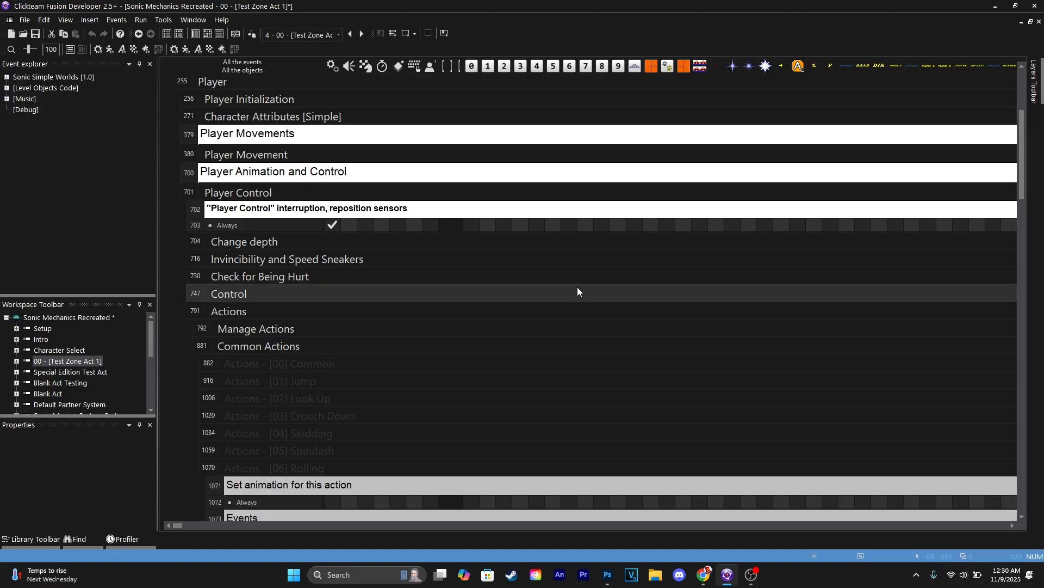
pyautogui.moveTo(570, 285)
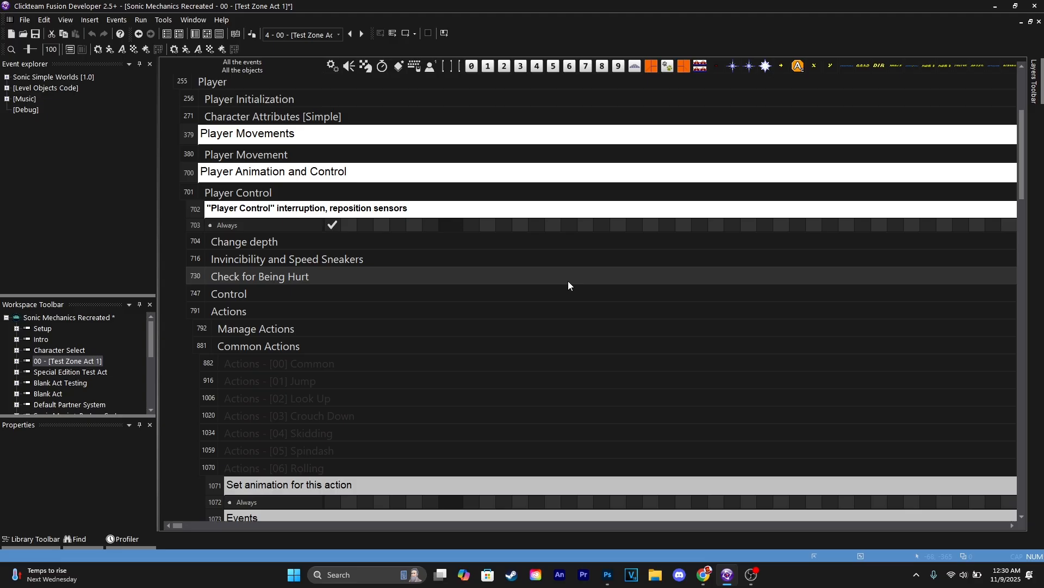